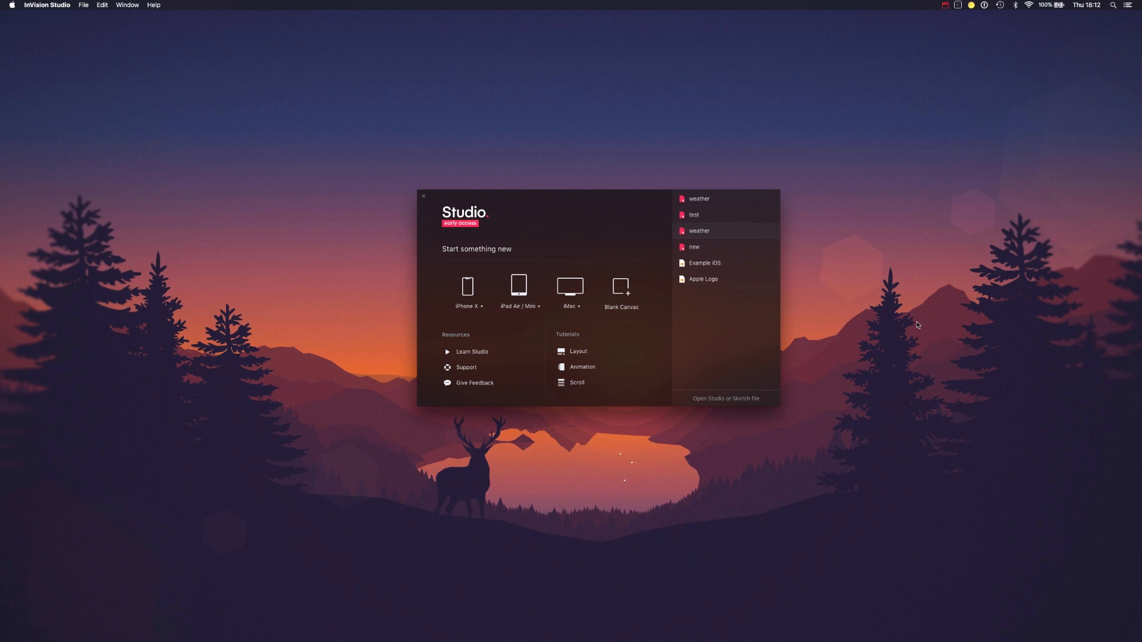
{"action": "mouse_move", "coordinate": [756, 321]}
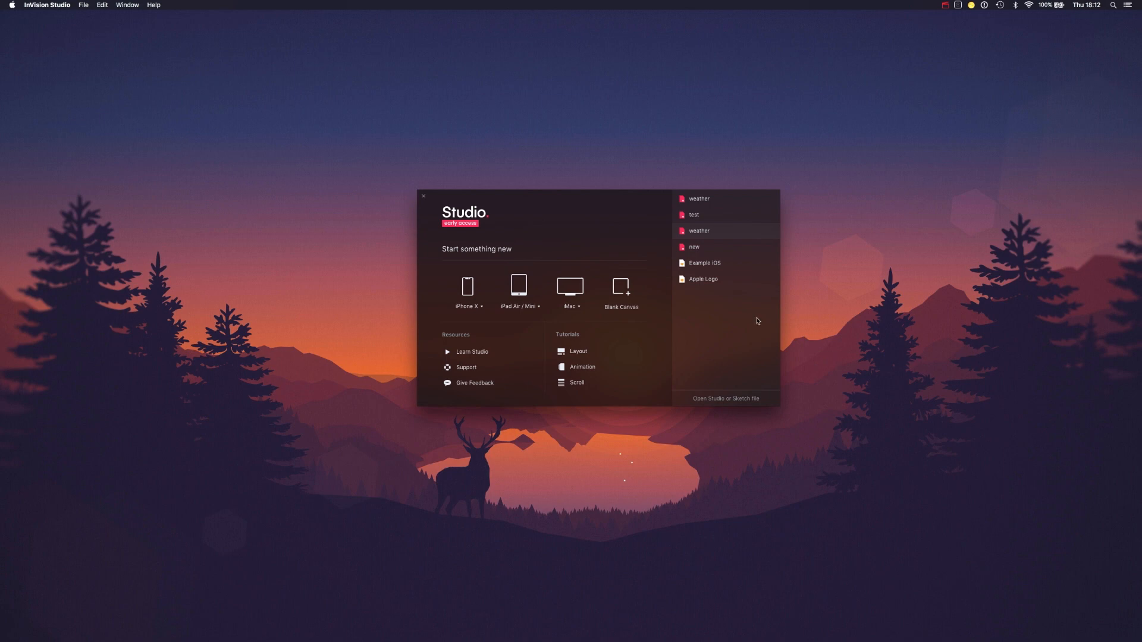
{"action": "mouse_move", "coordinate": [736, 403]}
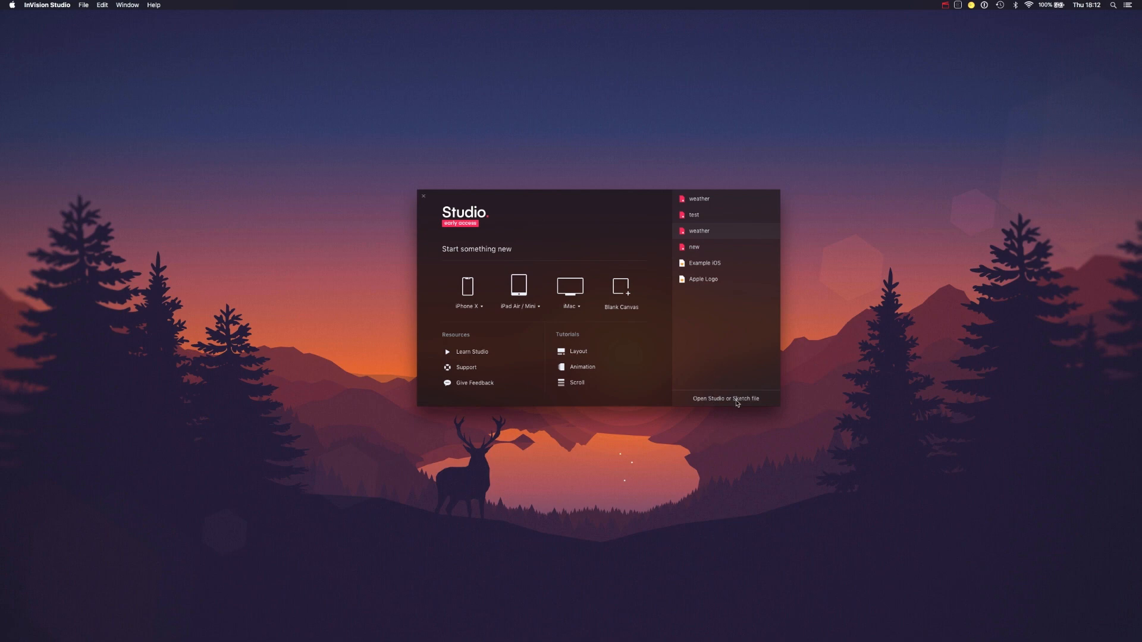
Open the File menu in the Studio launcher to reach Import
{"action": "left_click", "coordinate": [83, 5]}
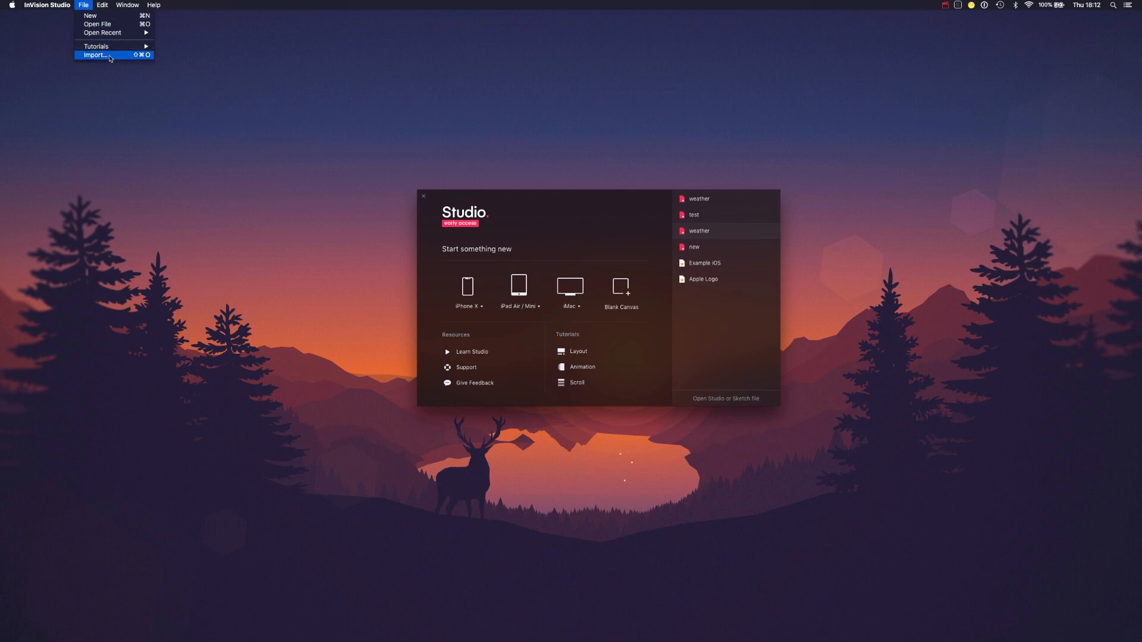
Inspect the tagline text's two fills and border in Sketch, then return to Studio
{"action": "left_click", "coordinate": [727, 335]}
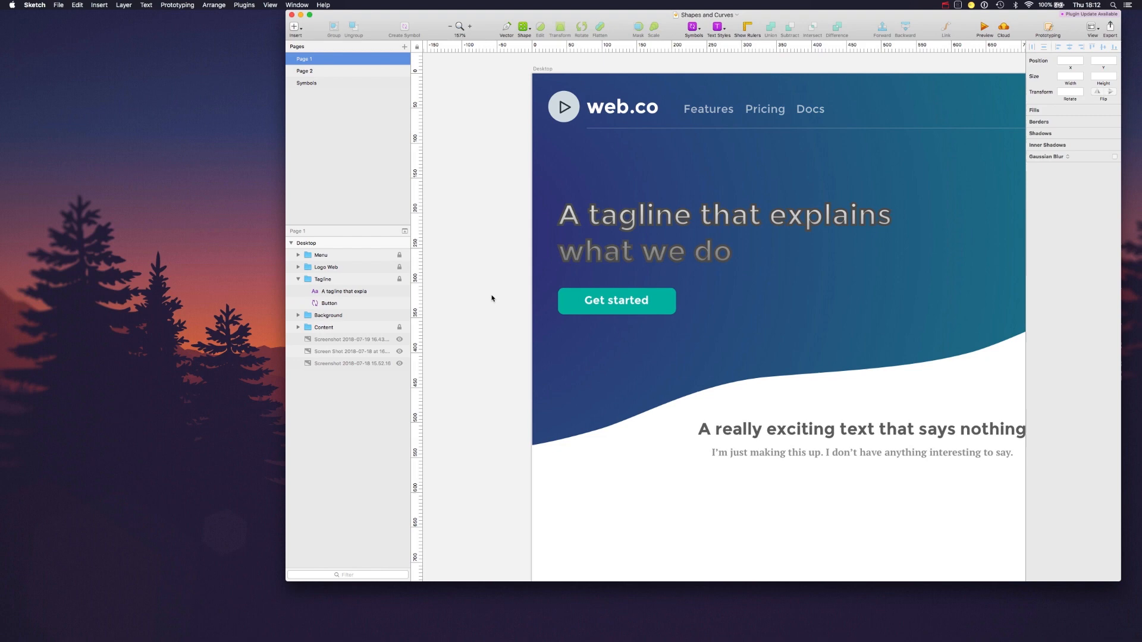
{"action": "left_click", "coordinate": [328, 315]}
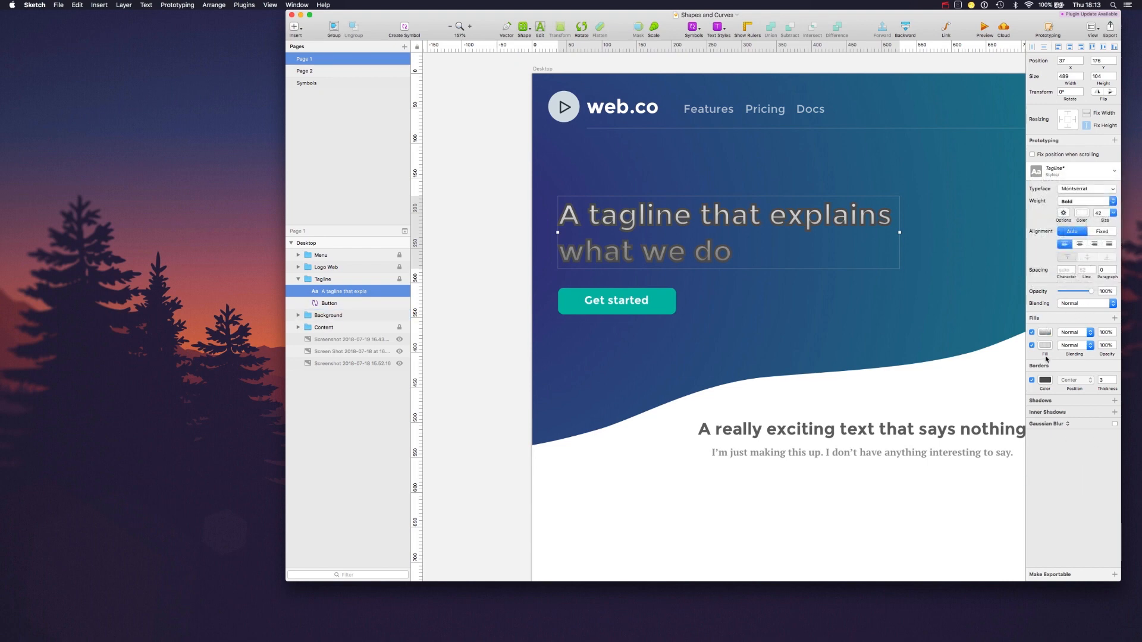
{"action": "left_click", "coordinate": [328, 315]}
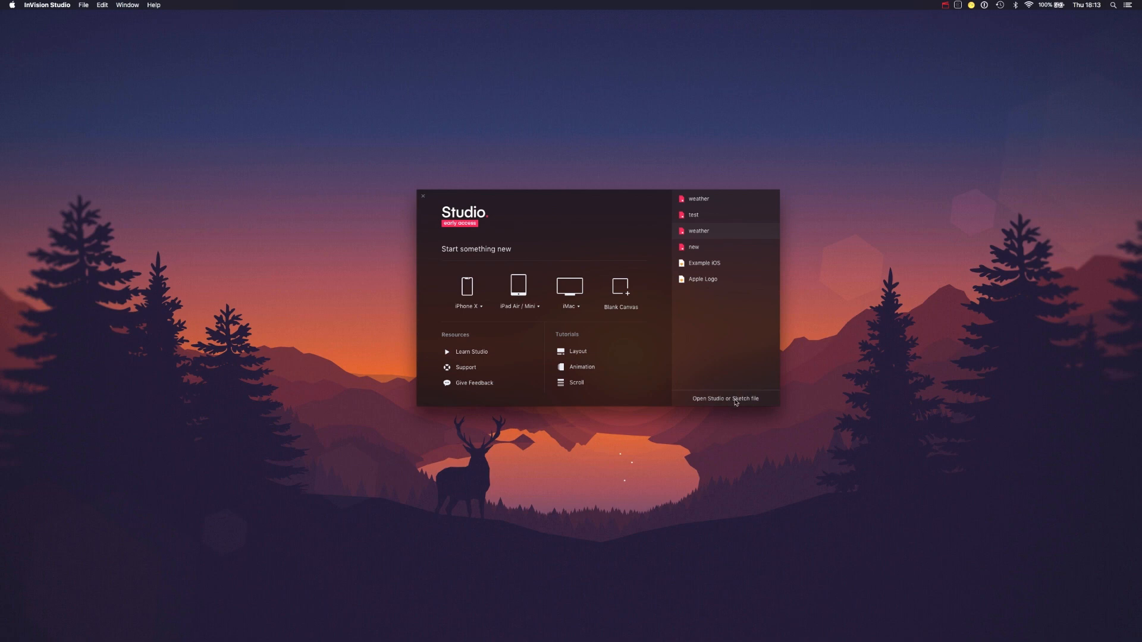
Open the Shapes and Curves Sketch file and dismiss the import-issues notice after viewing details
{"action": "left_click", "coordinate": [724, 398]}
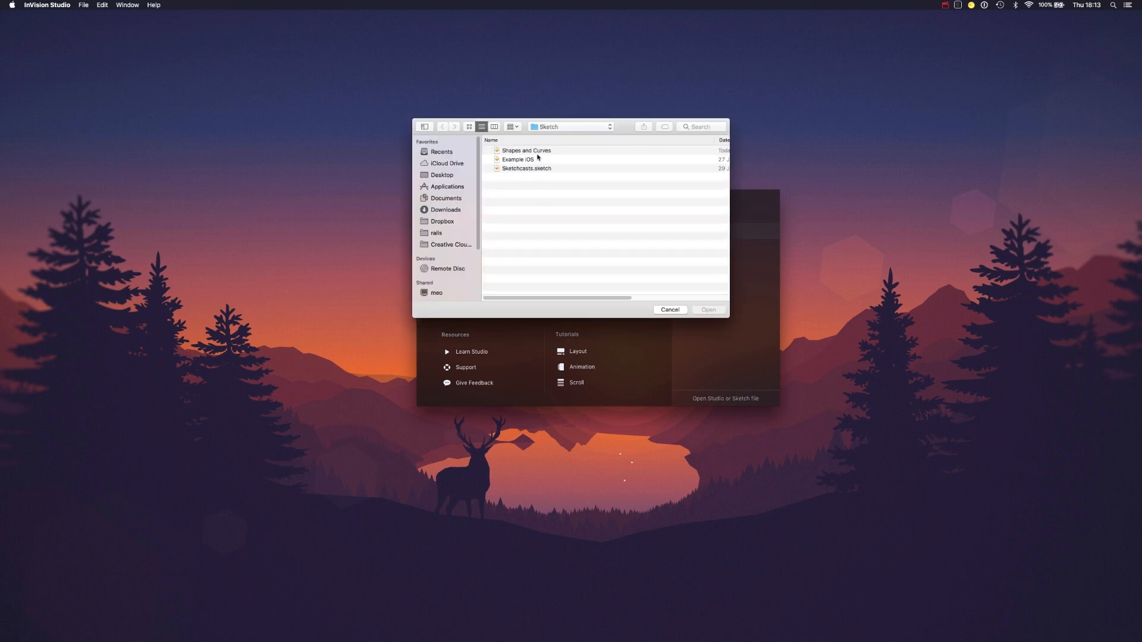
{"action": "double_click", "coordinate": [516, 159]}
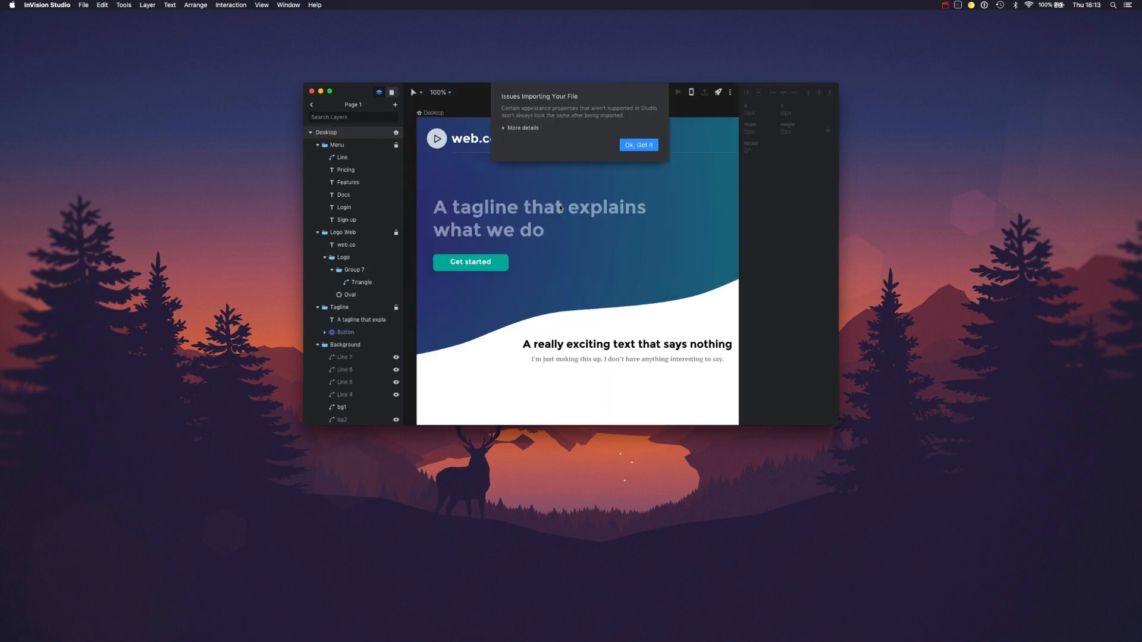
{"action": "mouse_move", "coordinate": [610, 152]}
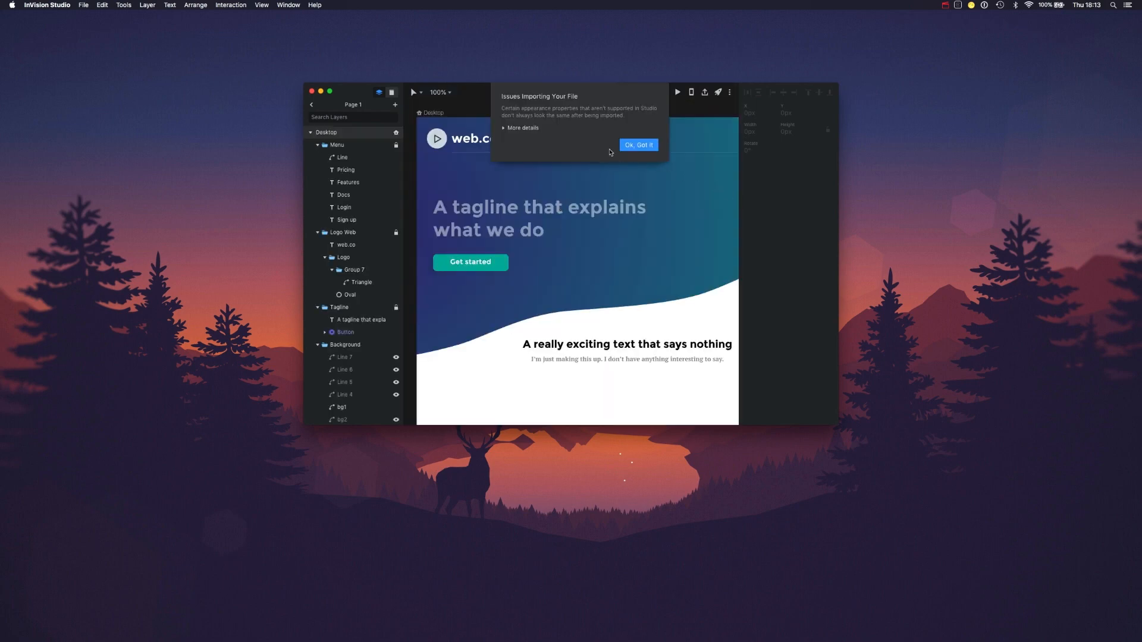
{"action": "left_click", "coordinate": [522, 128]}
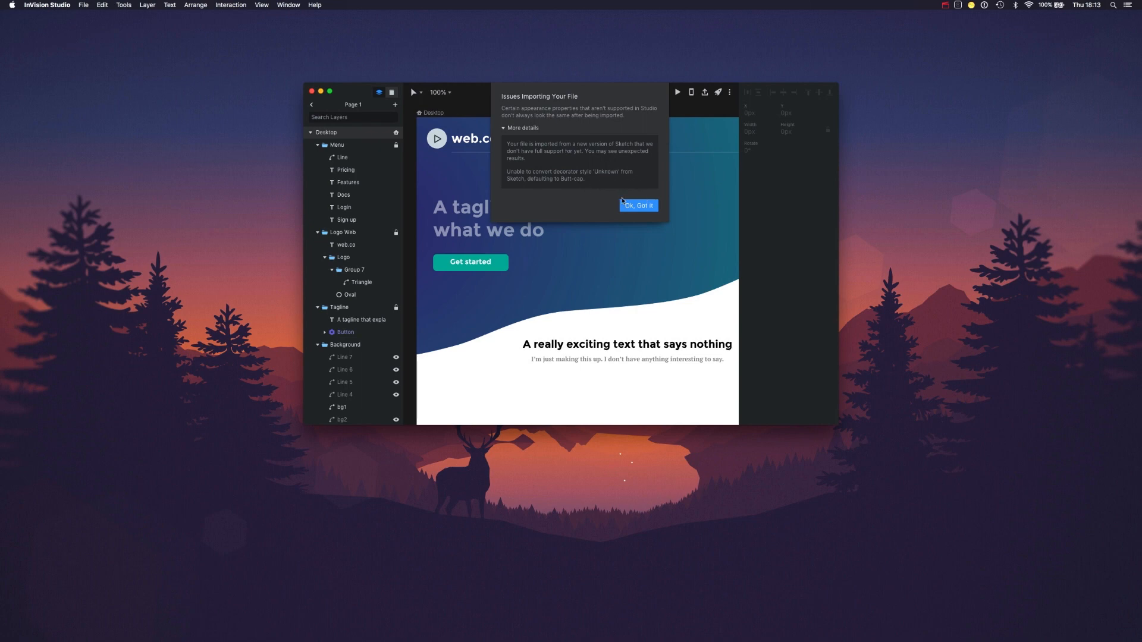
{"action": "left_click", "coordinate": [637, 204]}
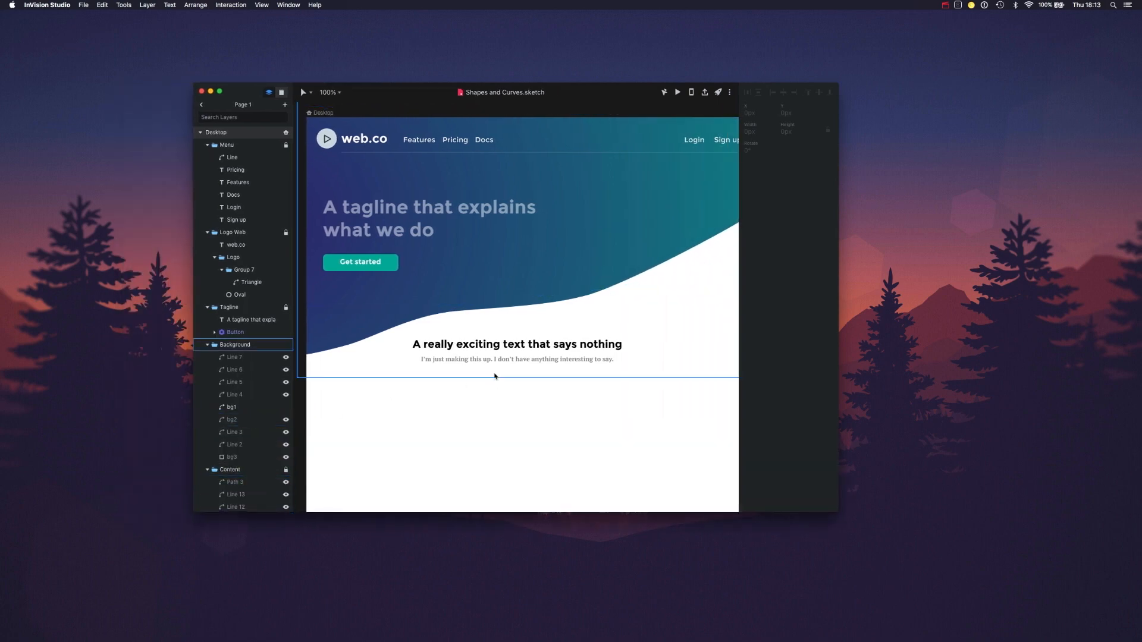
Set the tagline text colour to solid white, then select the Button component
{"action": "left_click", "coordinate": [236, 331]}
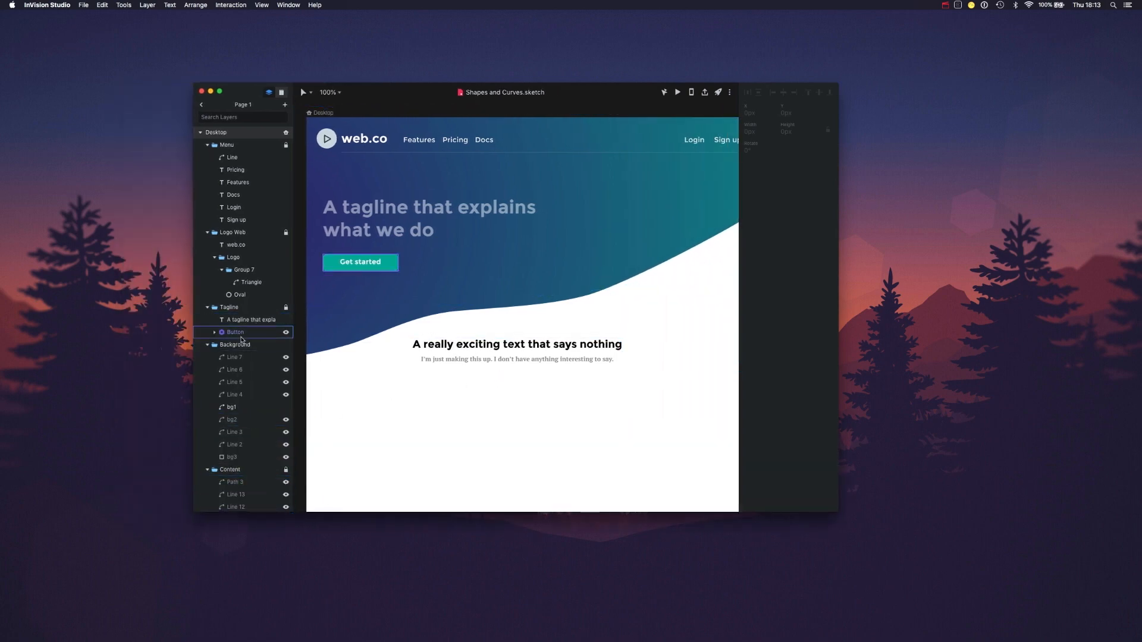
{"action": "left_click", "coordinate": [251, 320]}
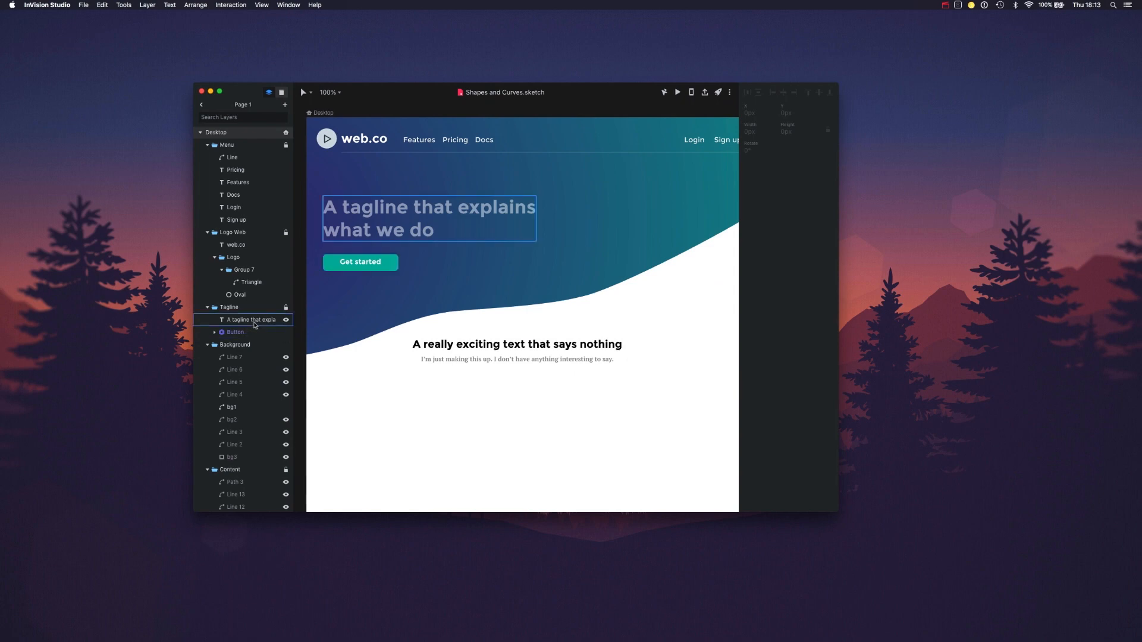
{"action": "left_click", "coordinate": [247, 319]}
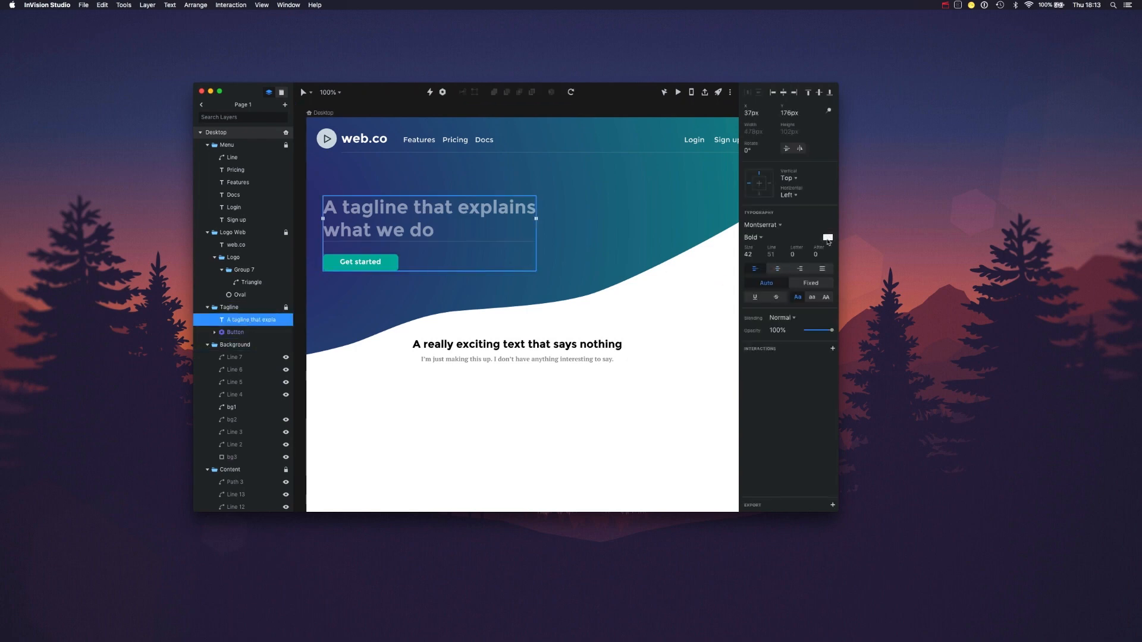
{"action": "left_click", "coordinate": [826, 237]}
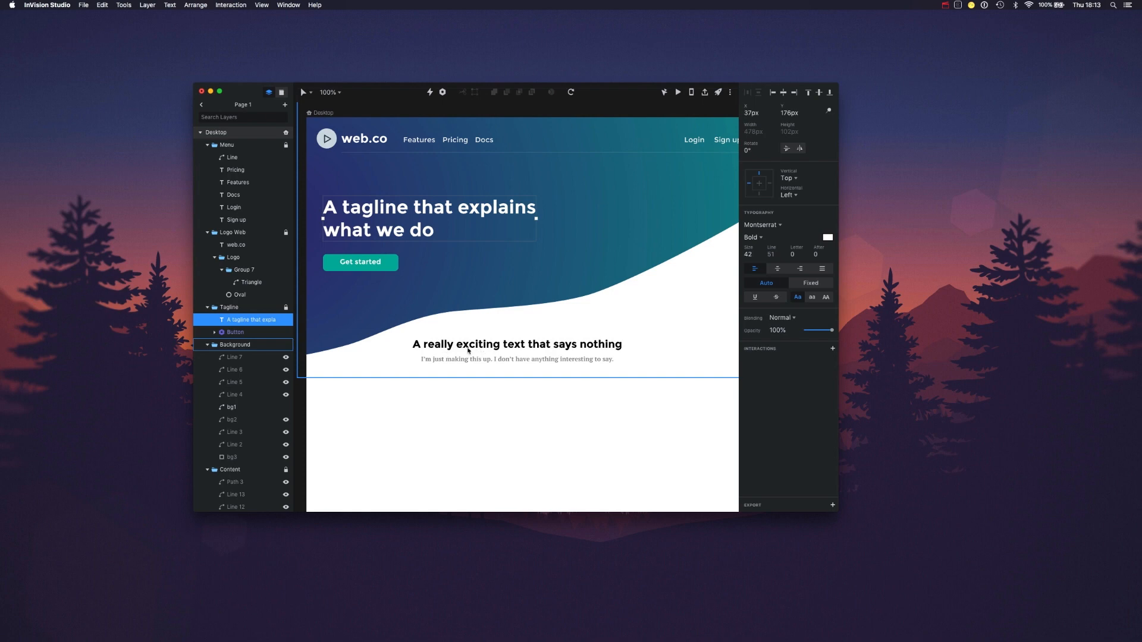
{"action": "mouse_move", "coordinate": [350, 282]}
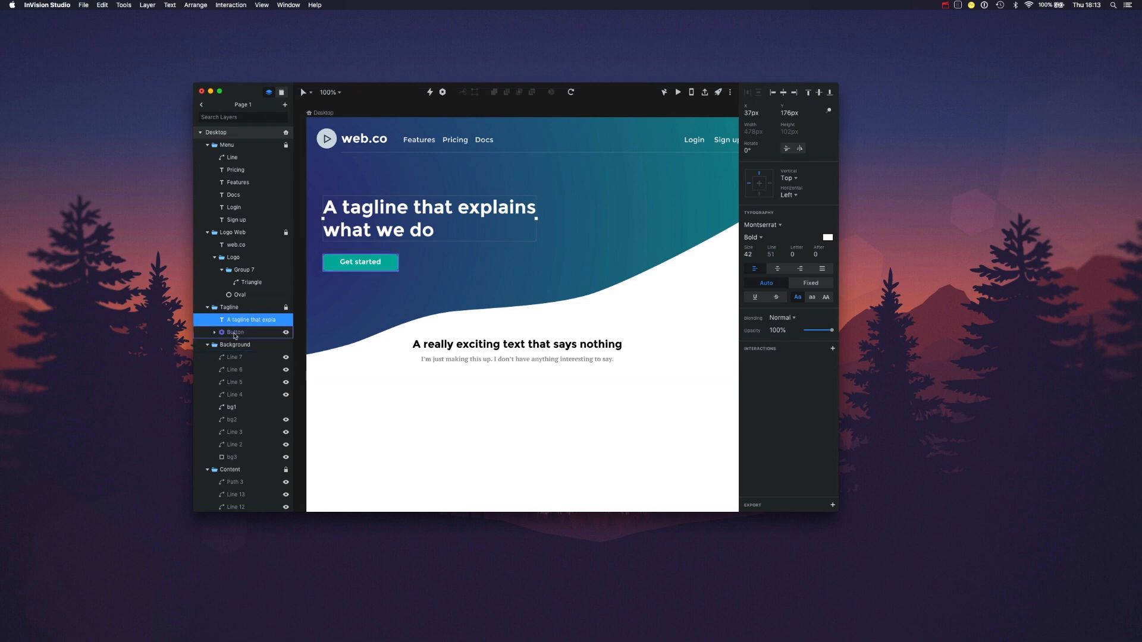
{"action": "left_click", "coordinate": [234, 332]}
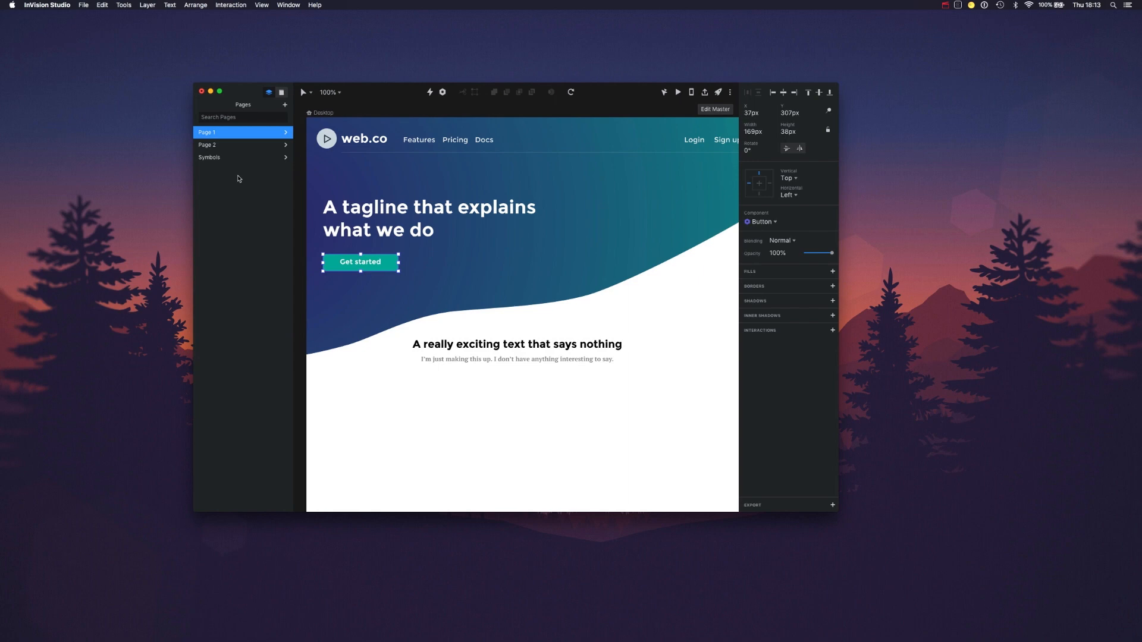
{"action": "mouse_move", "coordinate": [289, 161]}
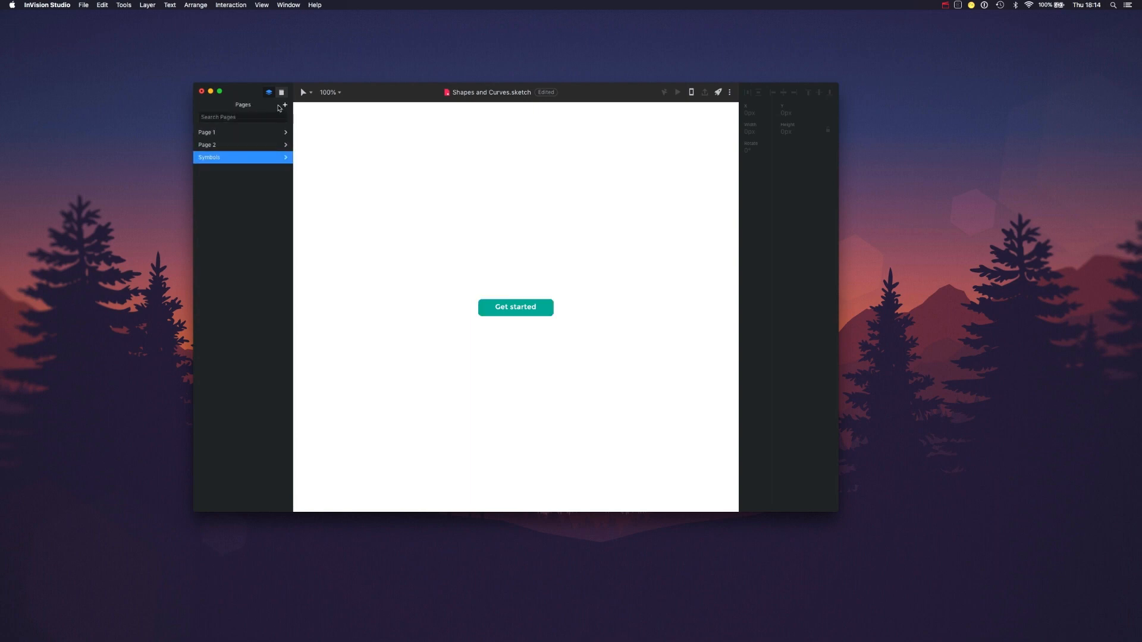
View the Button component in the Library tab of the Symbols page
{"action": "left_click", "coordinate": [282, 92]}
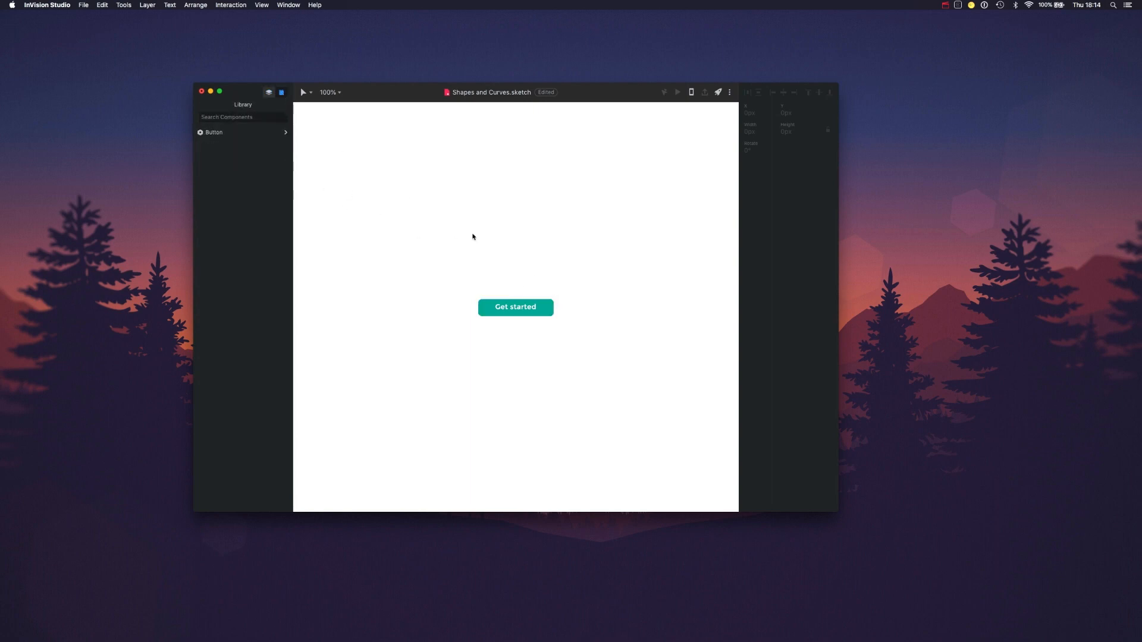
{"action": "mouse_move", "coordinate": [450, 233]}
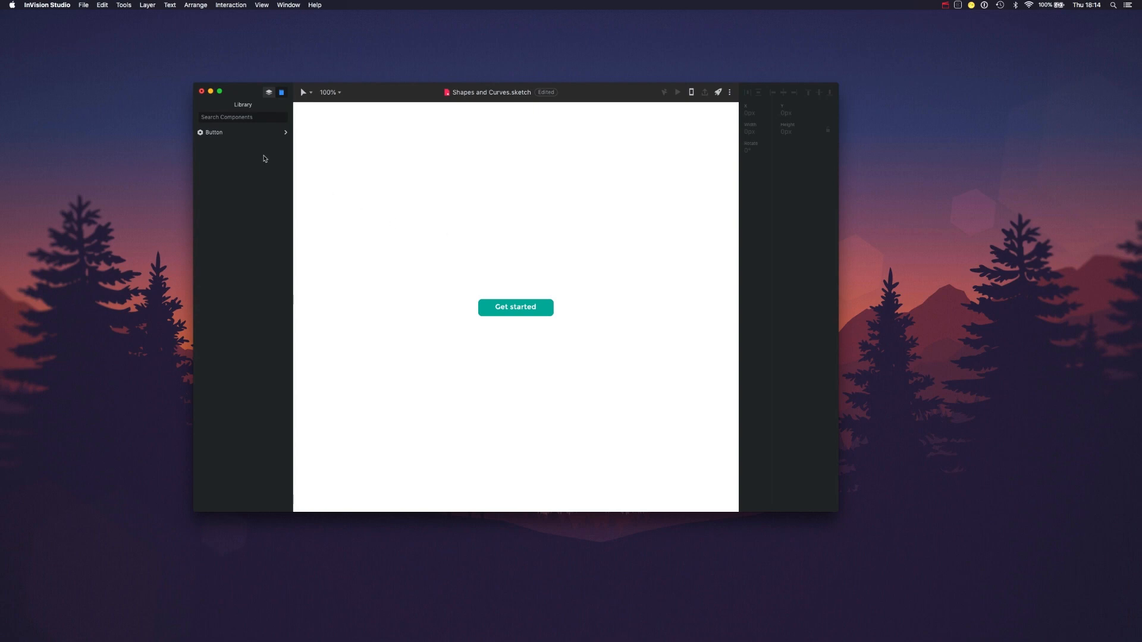
{"action": "left_click", "coordinate": [83, 5]}
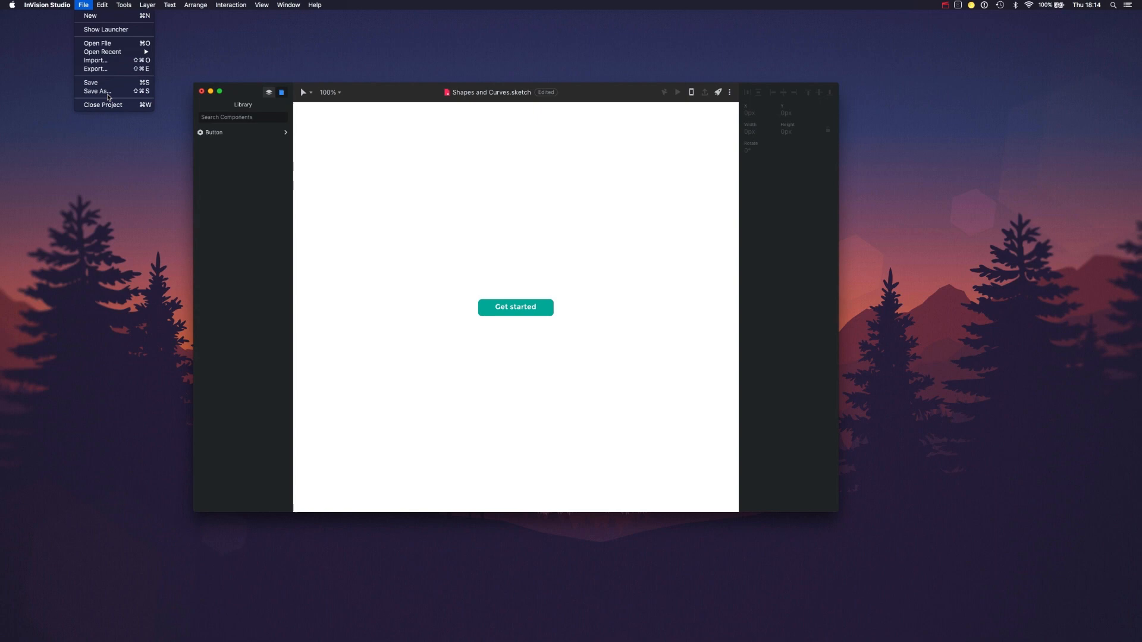
Check the empty Page 2, then return to Page 1 and enlarge the window
{"action": "left_click", "coordinate": [94, 90]}
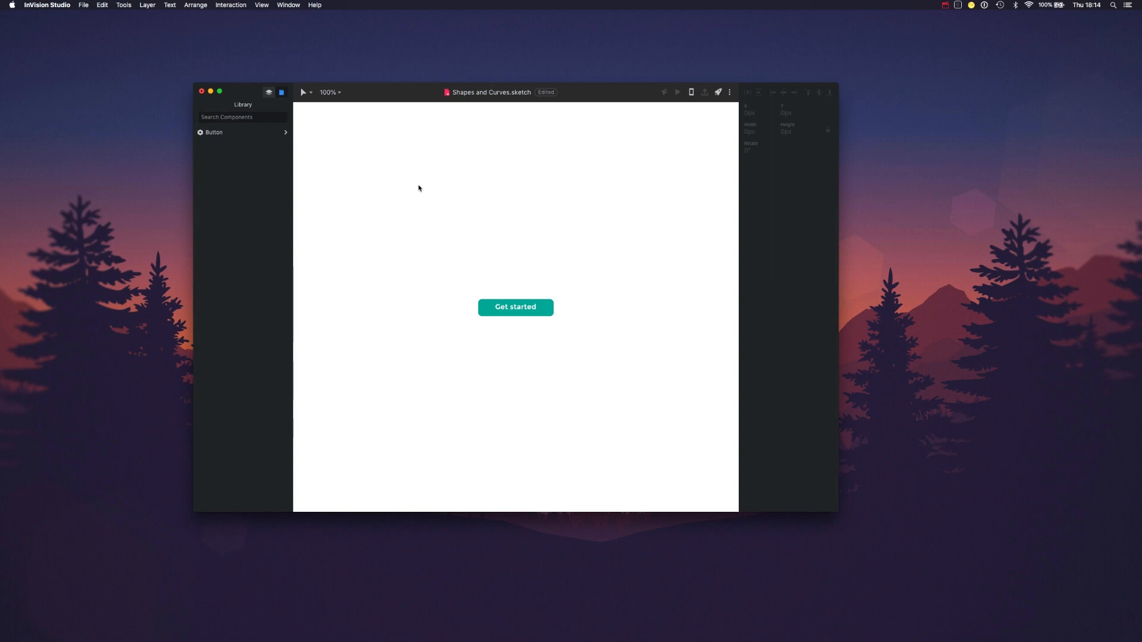
{"action": "mouse_move", "coordinate": [330, 162]}
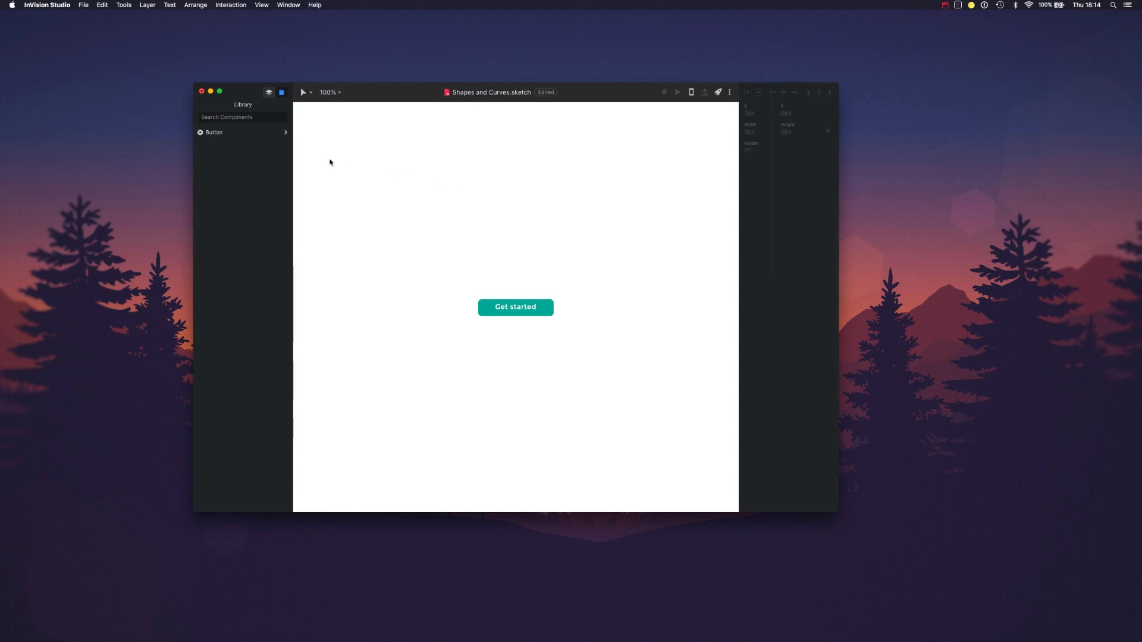
{"action": "left_click", "coordinate": [281, 93]}
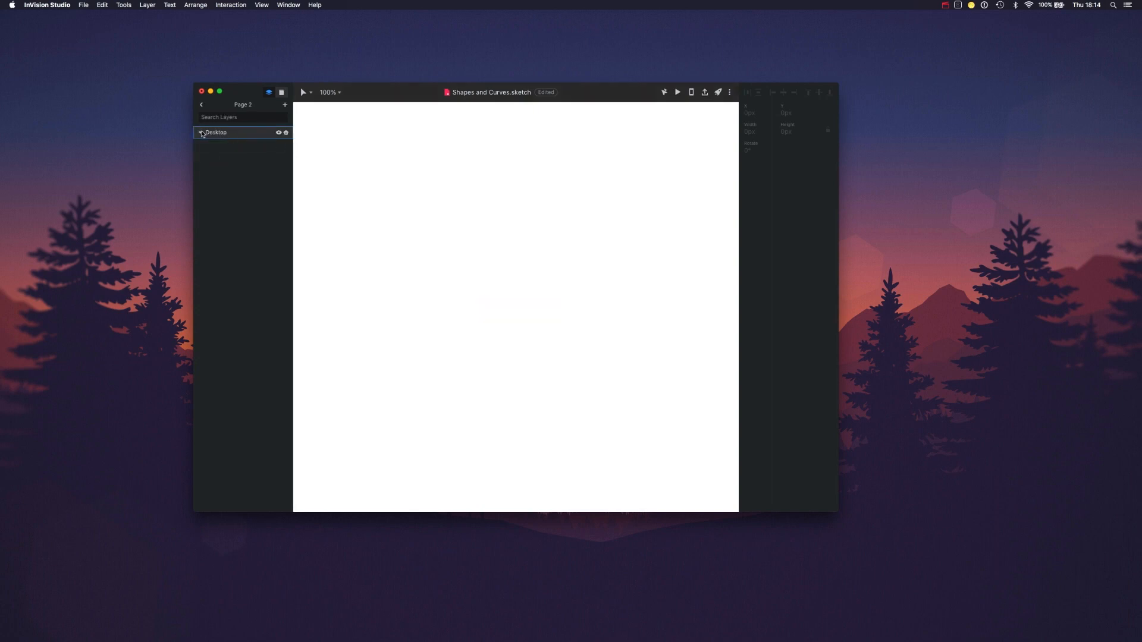
{"action": "left_click", "coordinate": [201, 104]}
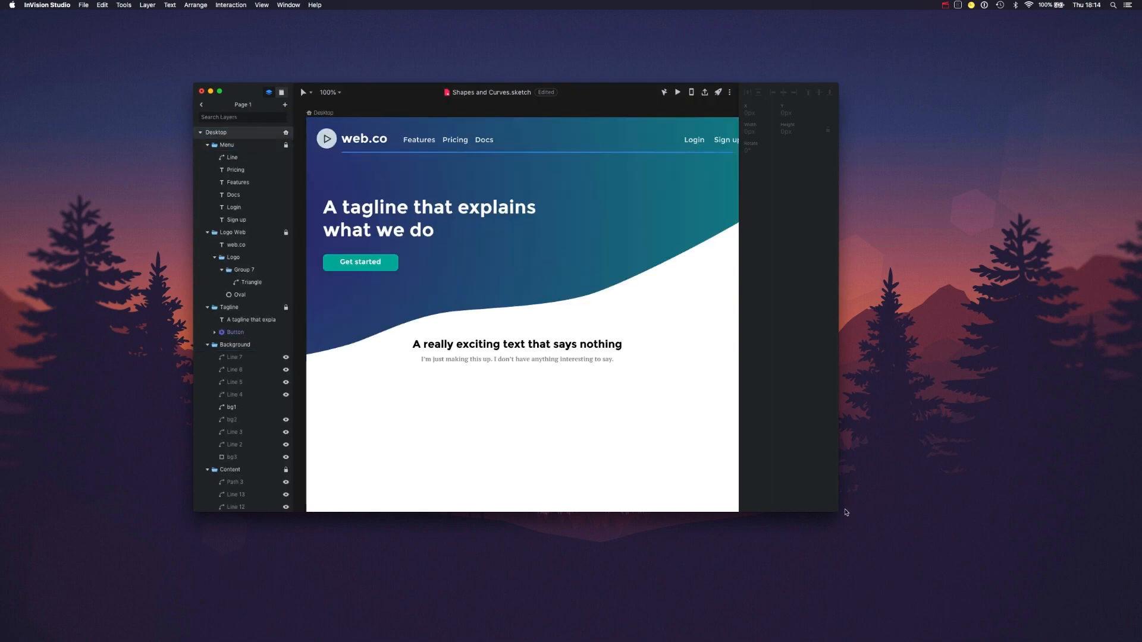
{"action": "left_click", "coordinate": [235, 344]}
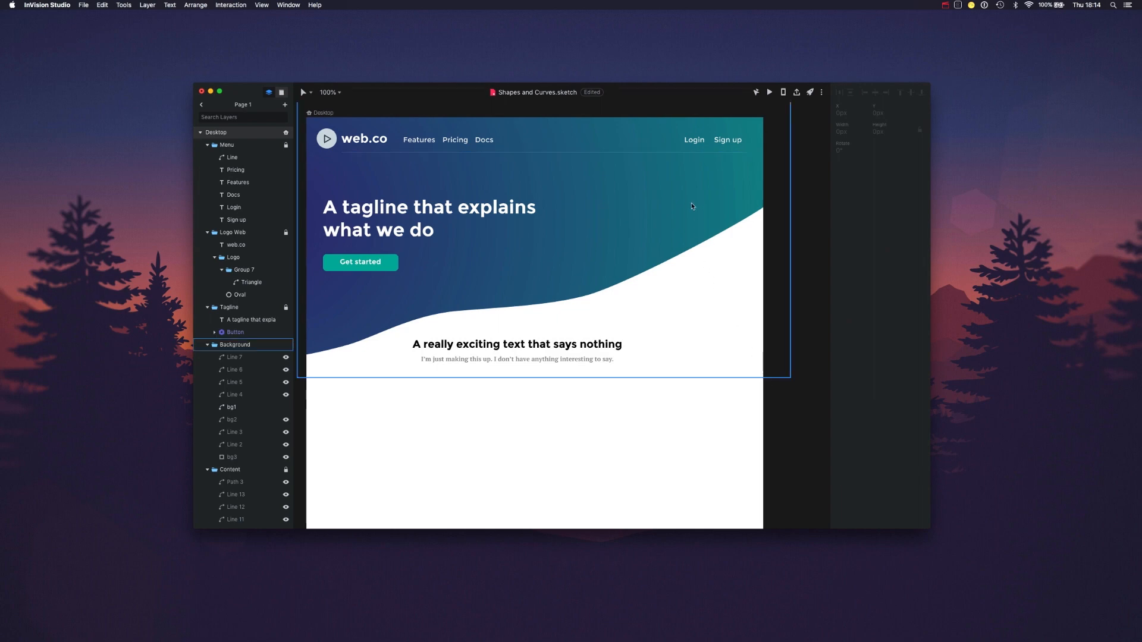